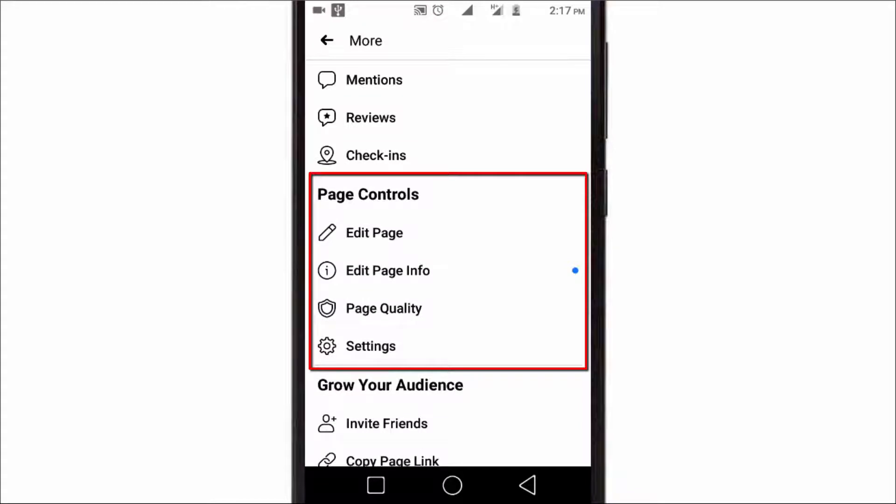
Reach the Edit Page screen listing Business as the current template with header, info, buttons sections.
left_click(374, 232)
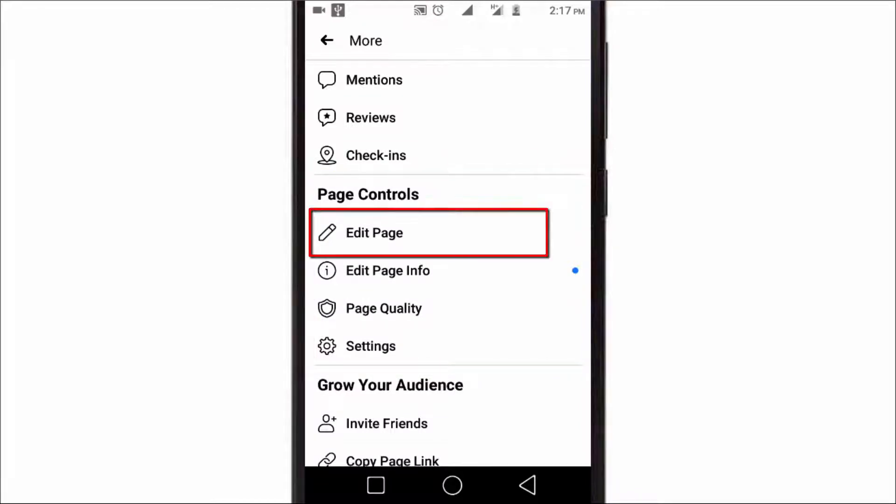
left_click(374, 233)
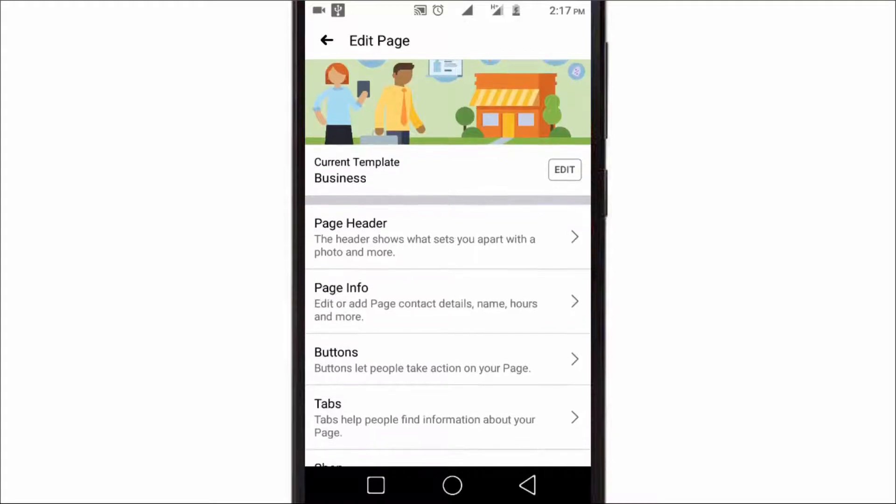
scroll("down", 3)
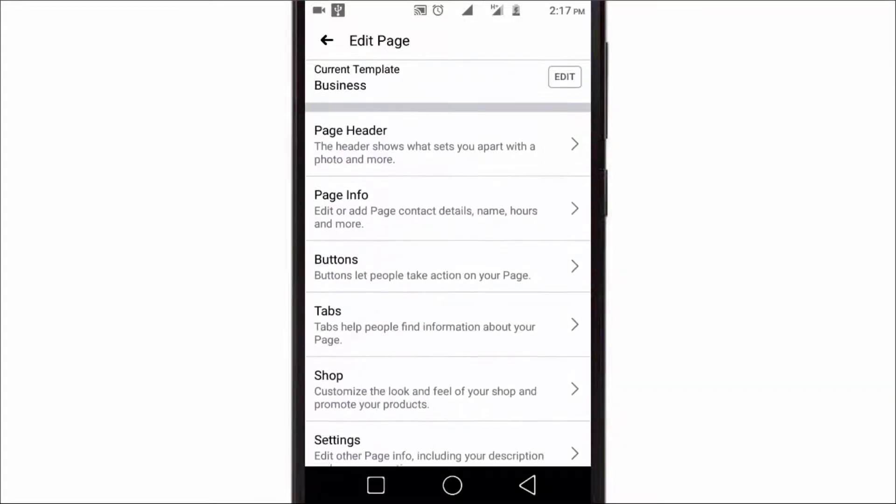
scroll("down", 3)
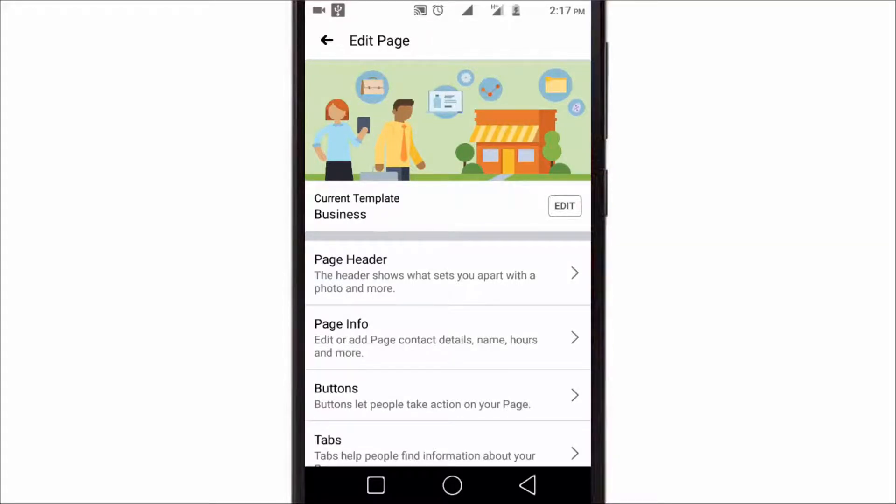
Browse the Templates list with Business current plus Venues, Services and Public Figures.
left_click(565, 206)
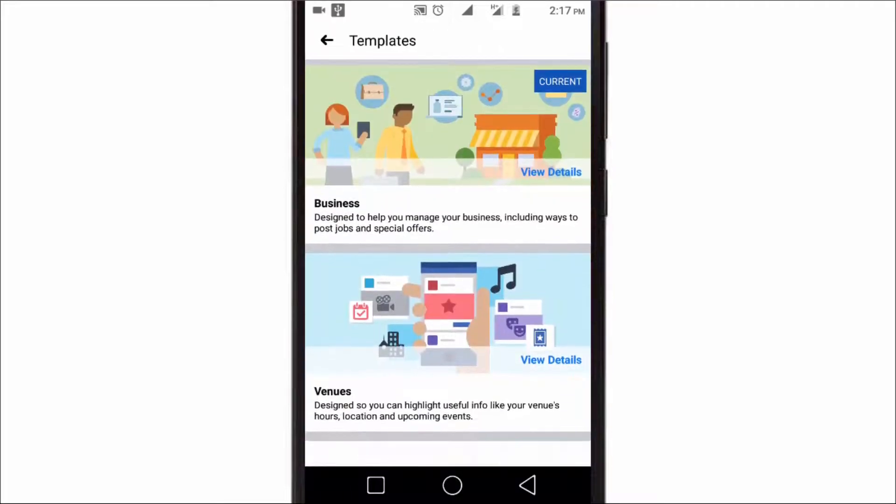
scroll("down", 3)
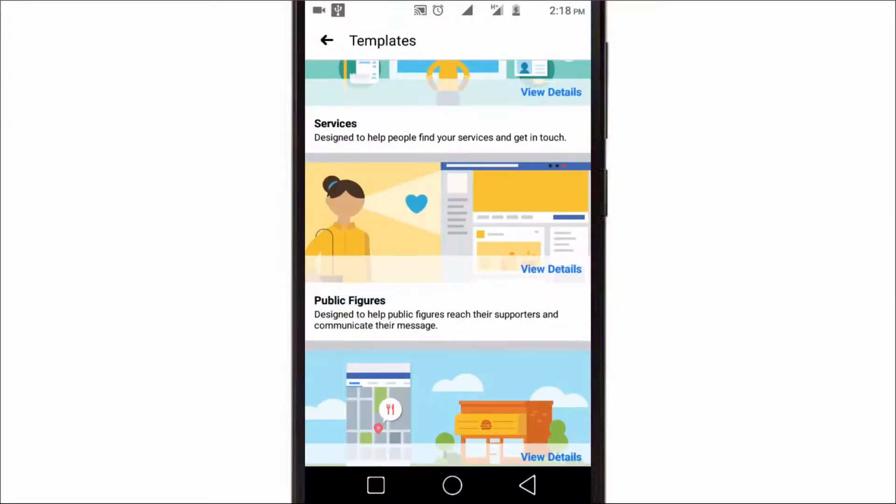
scroll("down", 3)
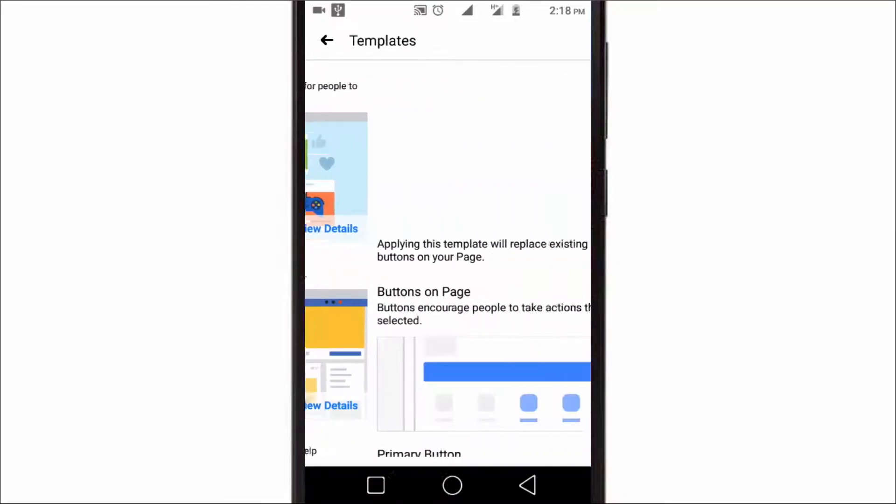
Review the Video Page template details and apply it to the page.
left_click(334, 229)
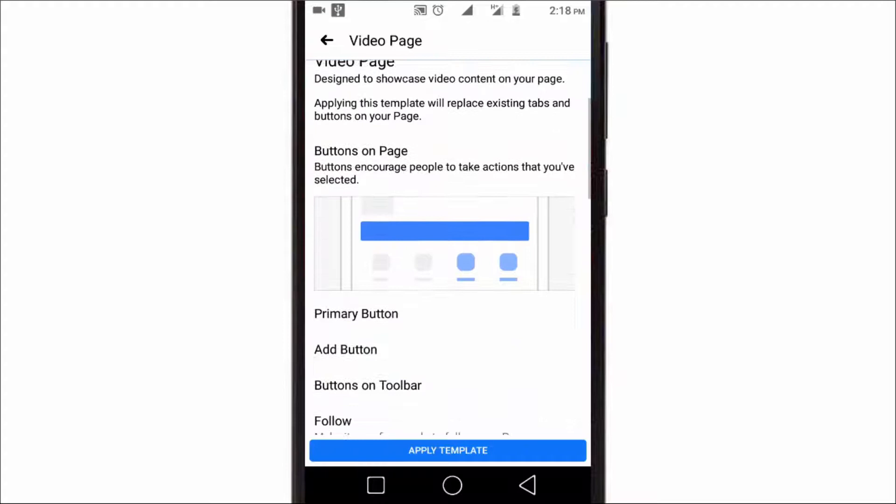
scroll("down", 3)
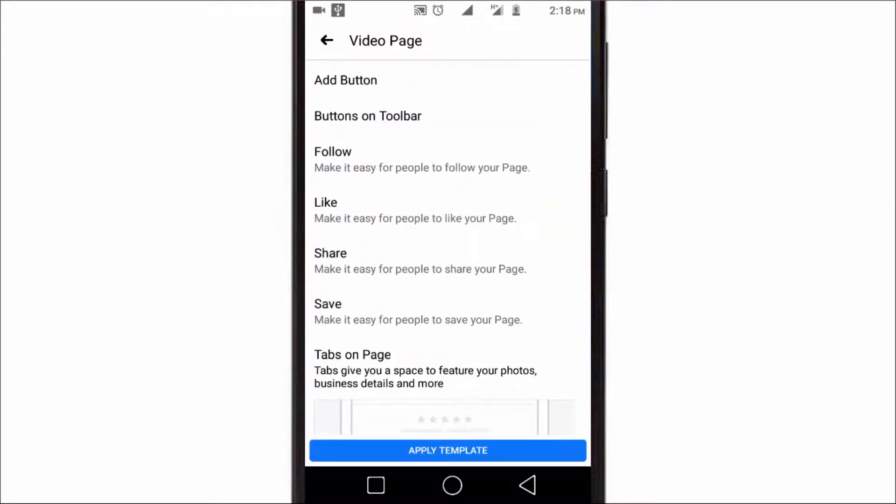
scroll("down", 3)
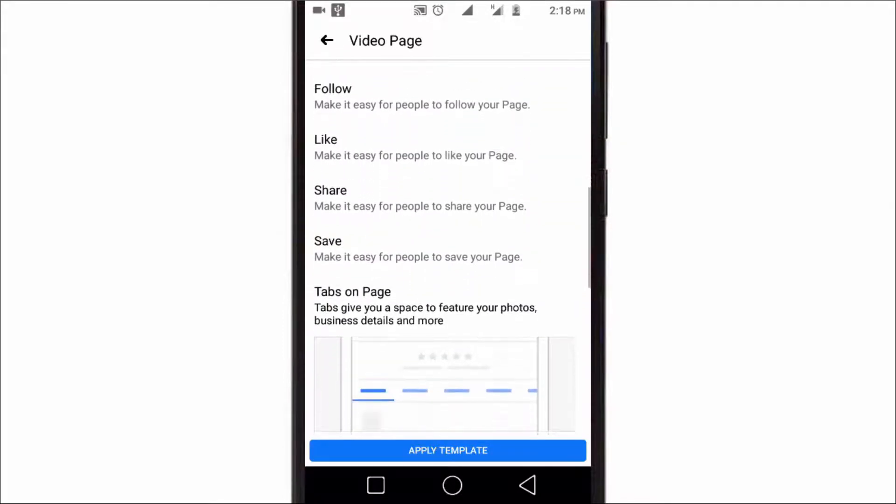
scroll("down", 3)
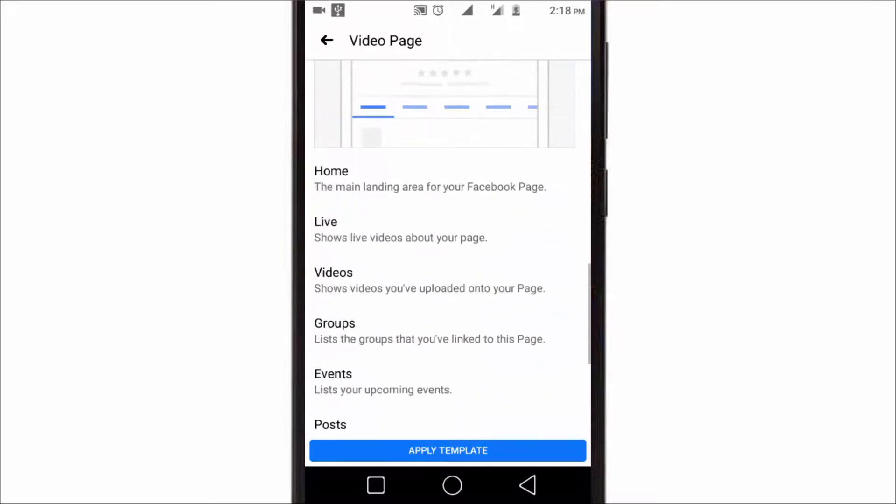
left_click(448, 450)
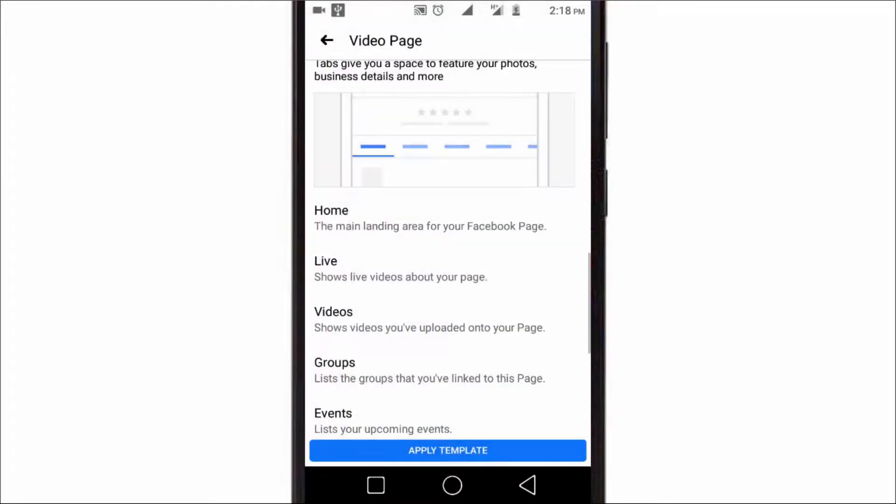
left_click(448, 451)
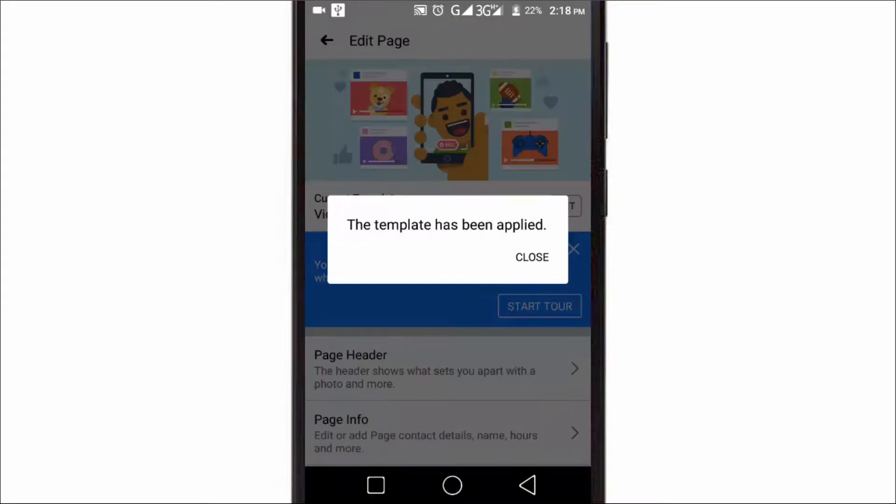
Dismiss the confirmation and switch to Public View of the ALL In ONE page.
left_click(532, 257)
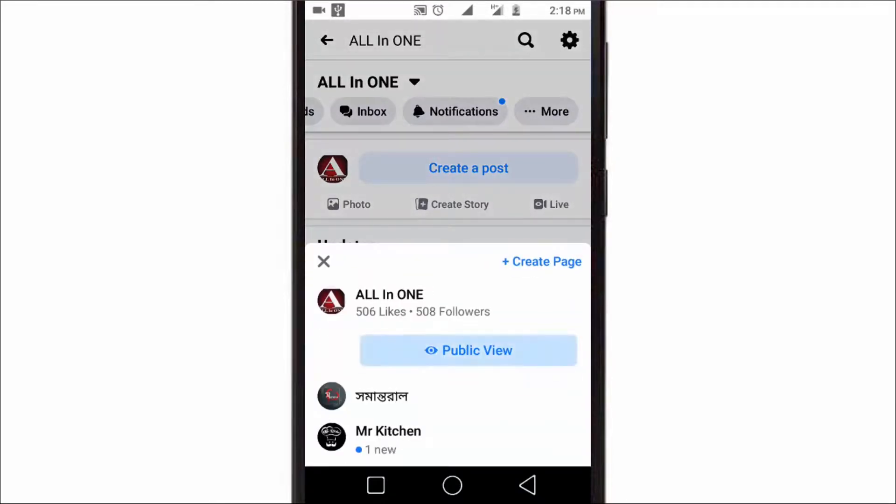
left_click(390, 295)
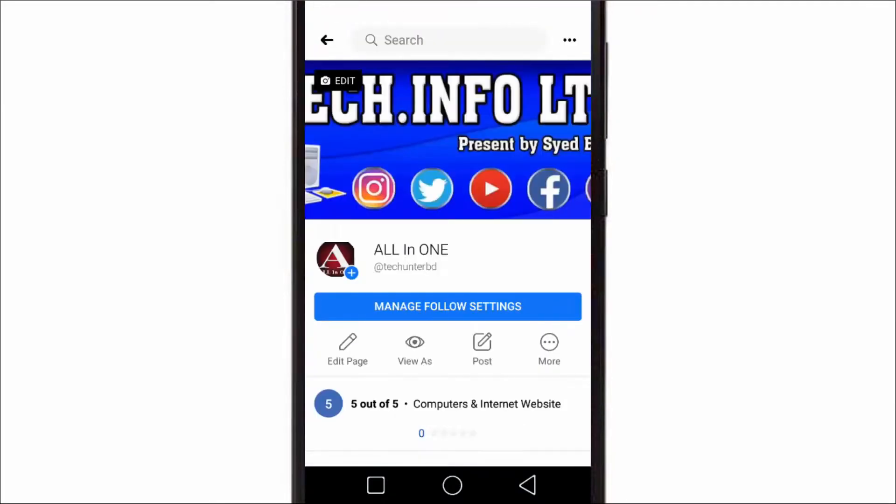